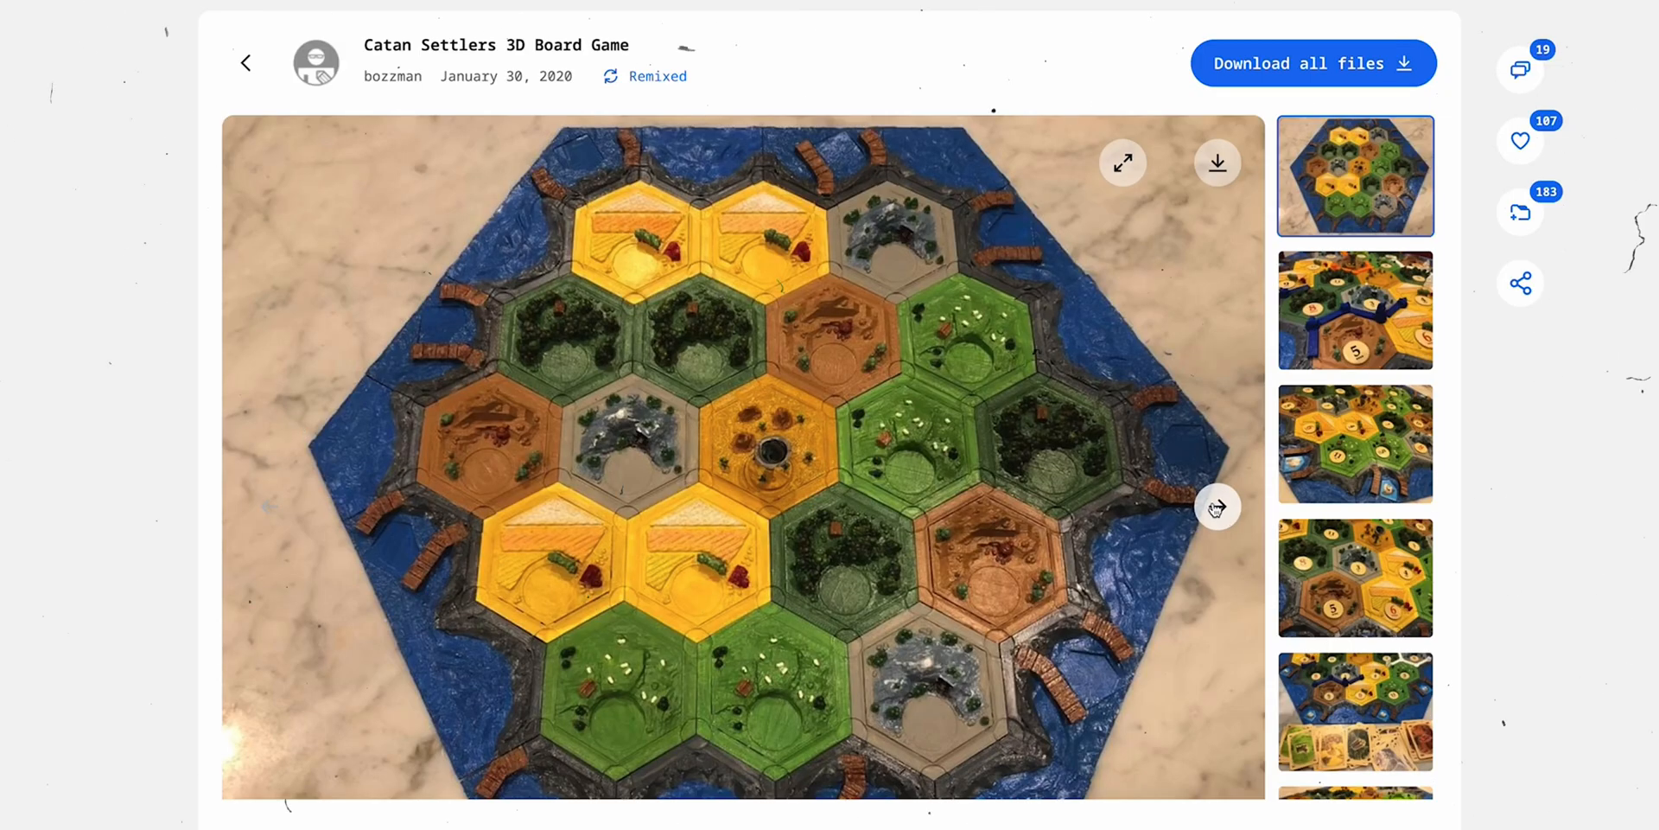
- Advance three photos in the Catan board gallery to reach close-ups of the numbered hex tiles
left_click(1218, 508)
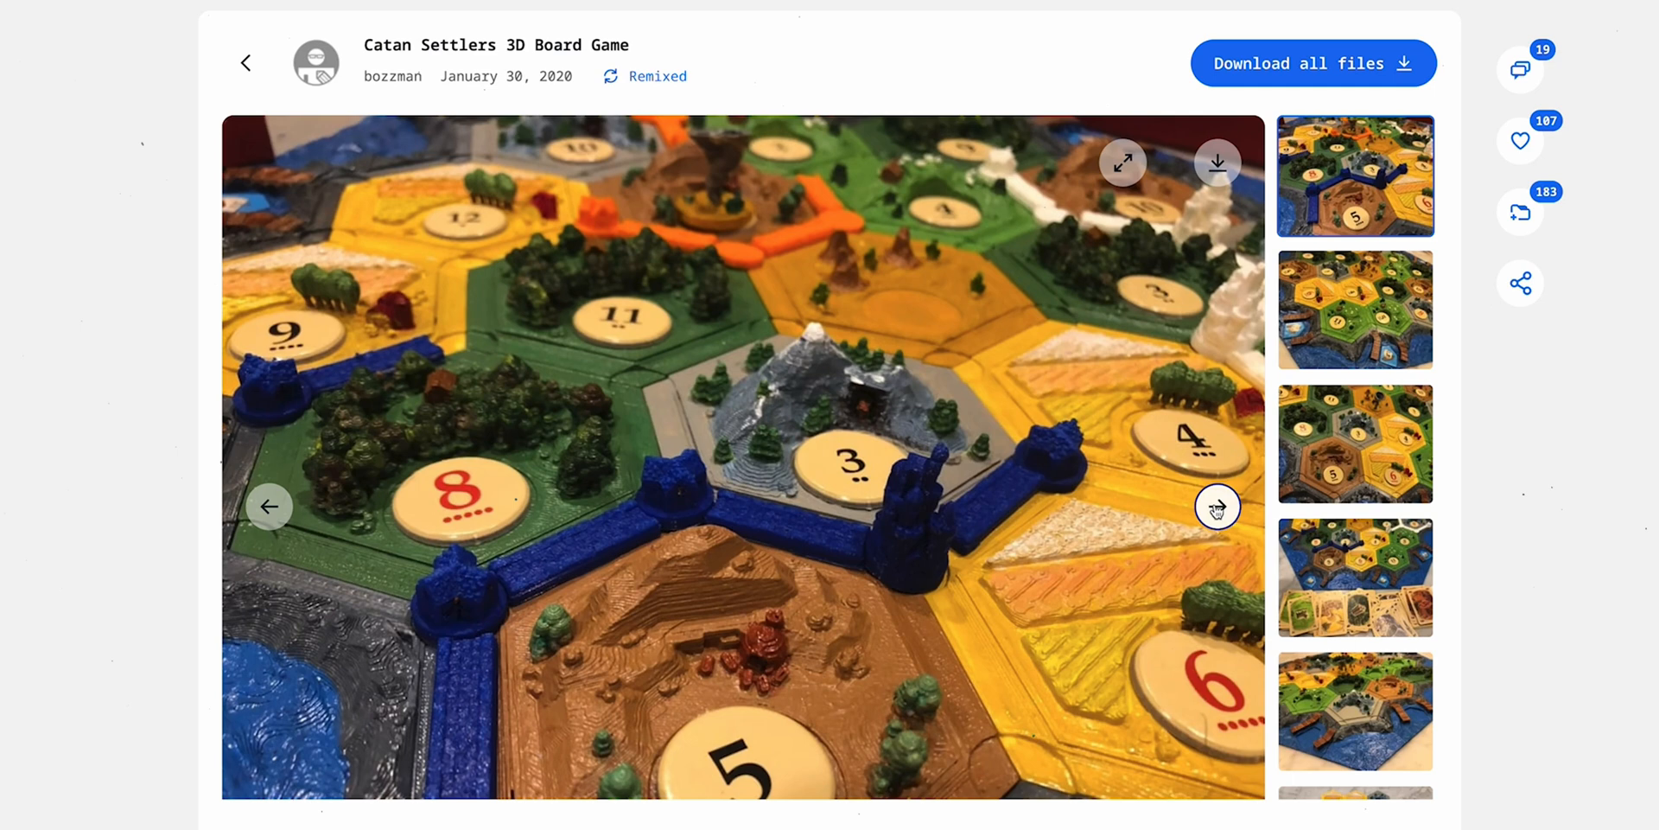
left_click(1216, 506)
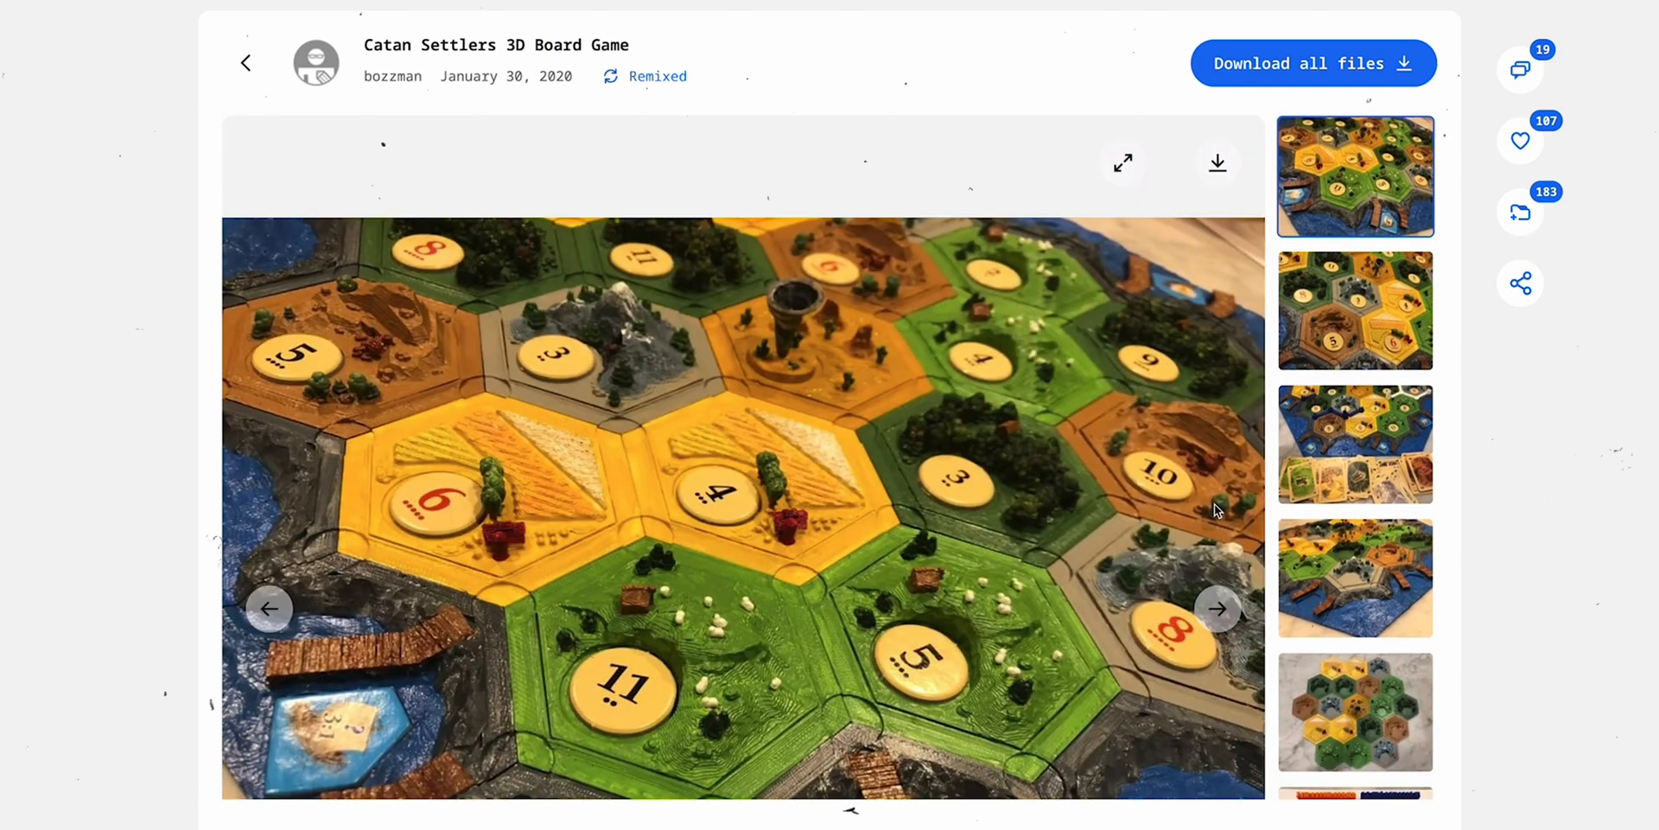
left_click(1217, 608)
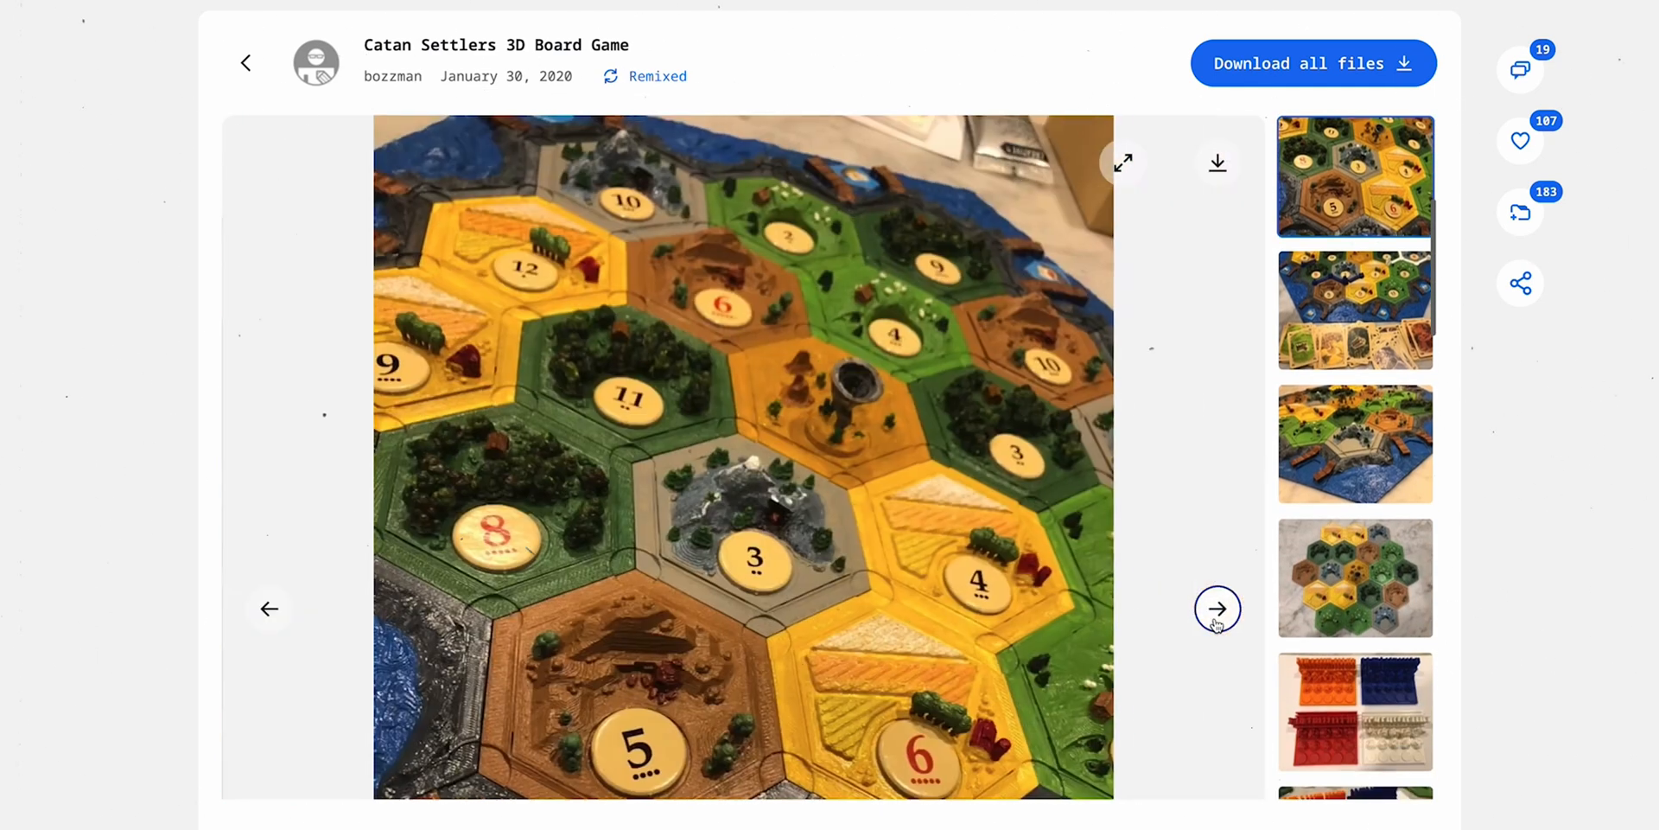